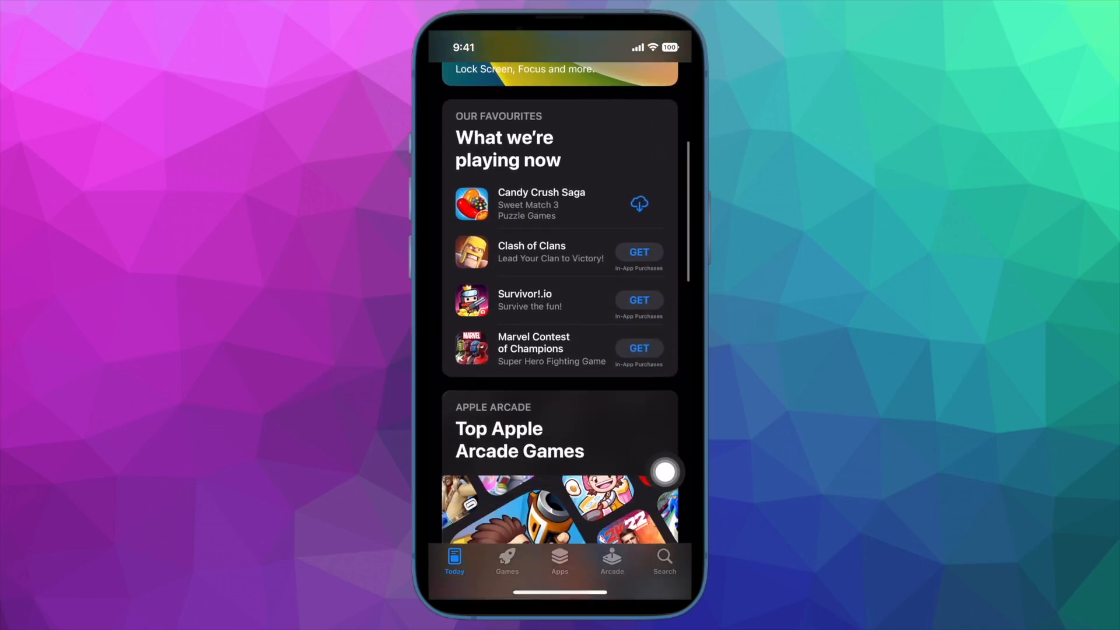
Reach the Account page from the profile picture and review all 15 available app updates
scroll("down", 3)
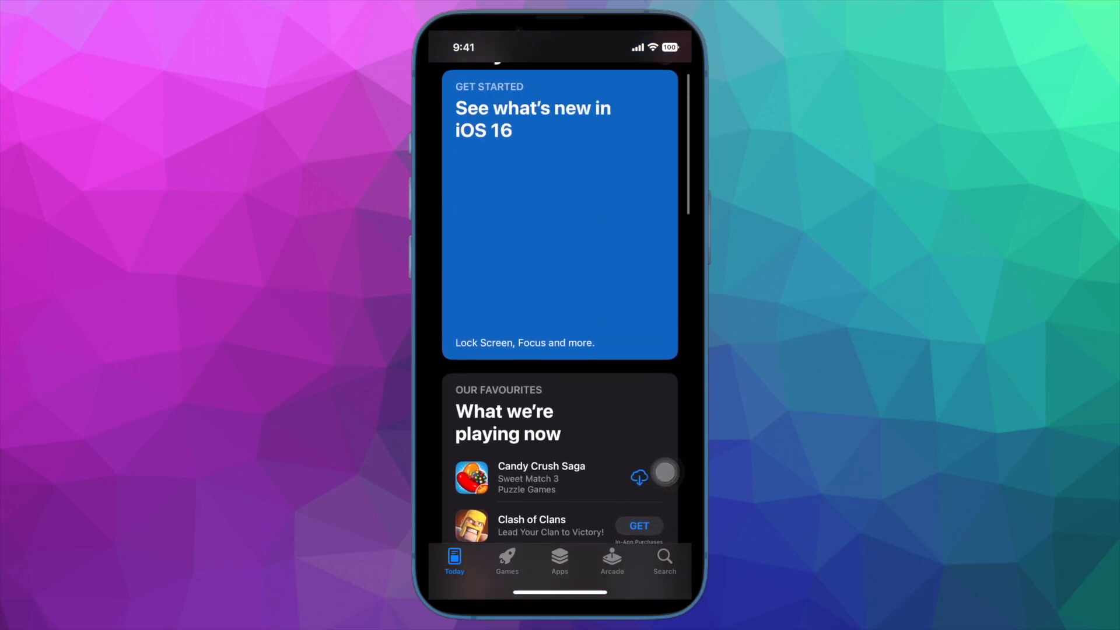
left_click(663, 471)
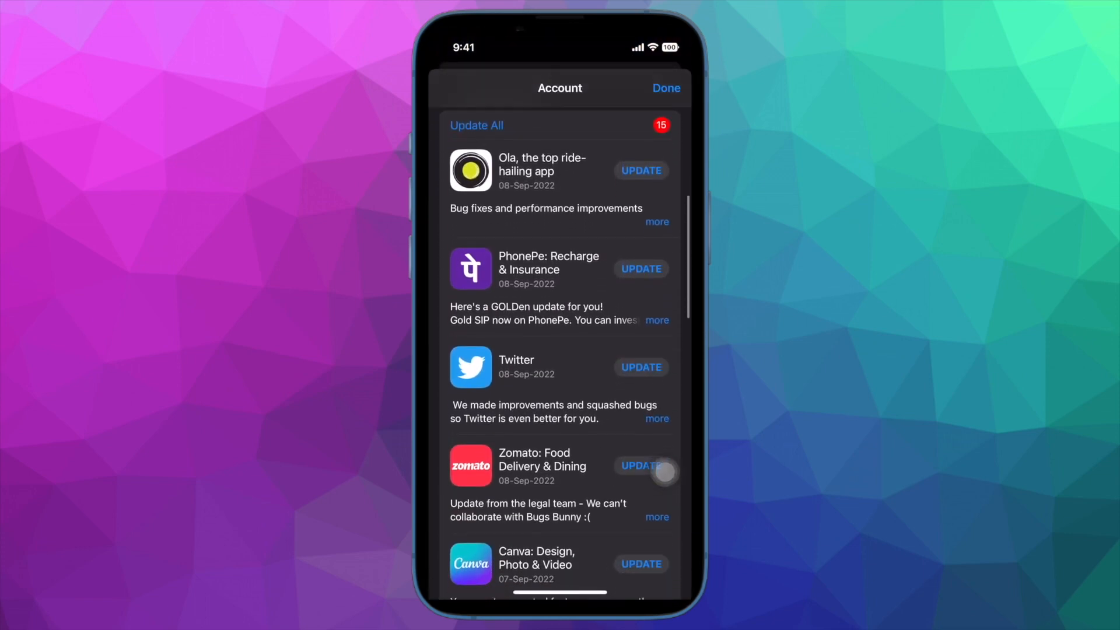
scroll("down", 3)
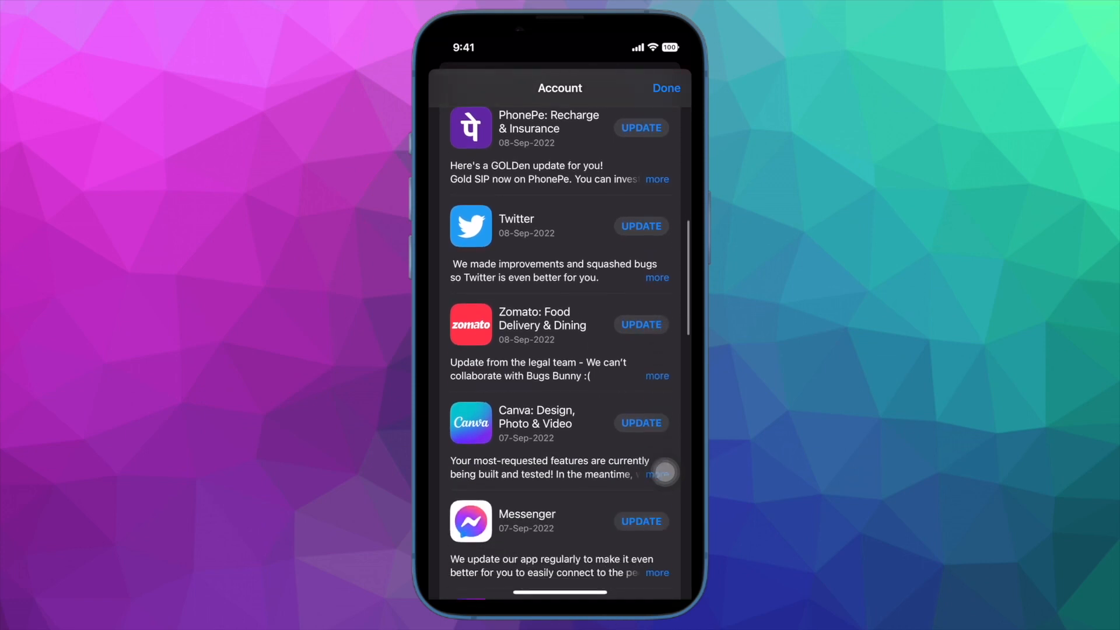
scroll("down", 3)
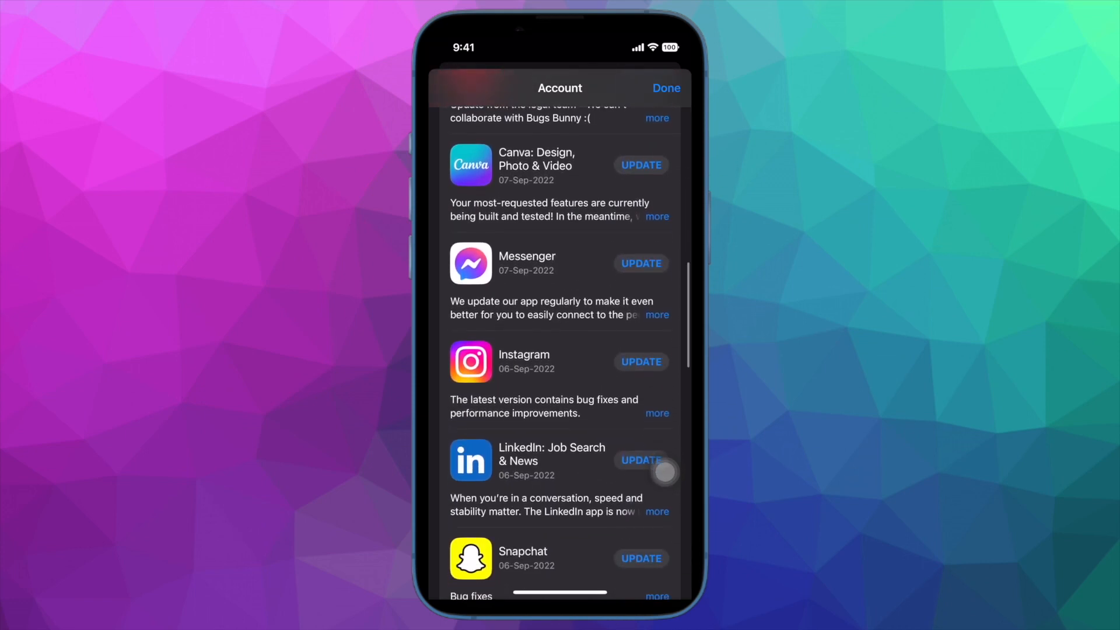
scroll("down", 3)
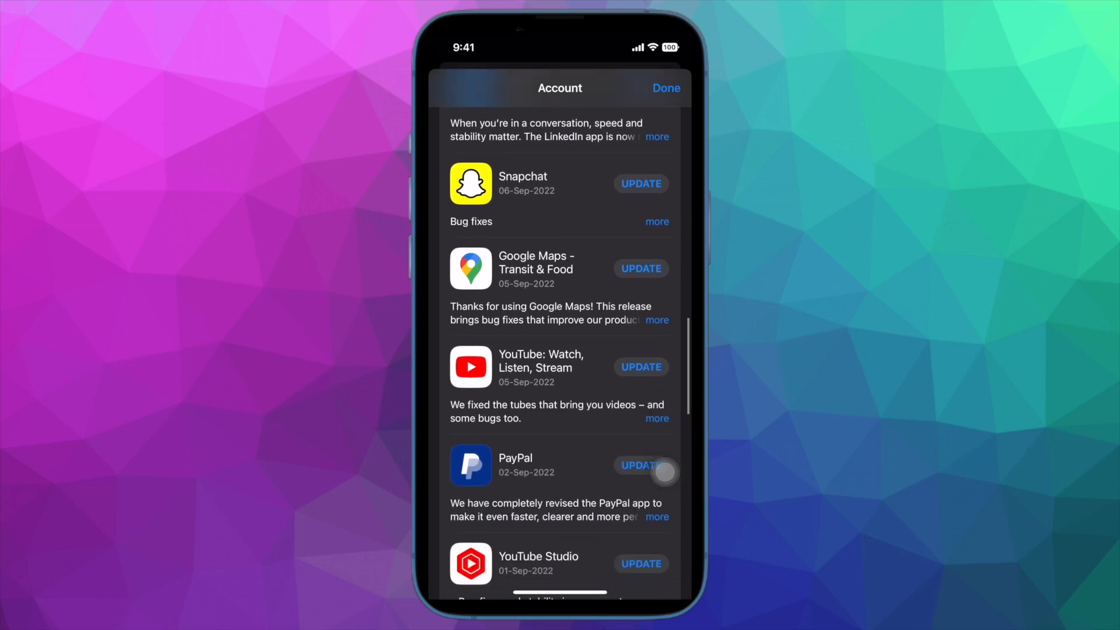
scroll("down", 3)
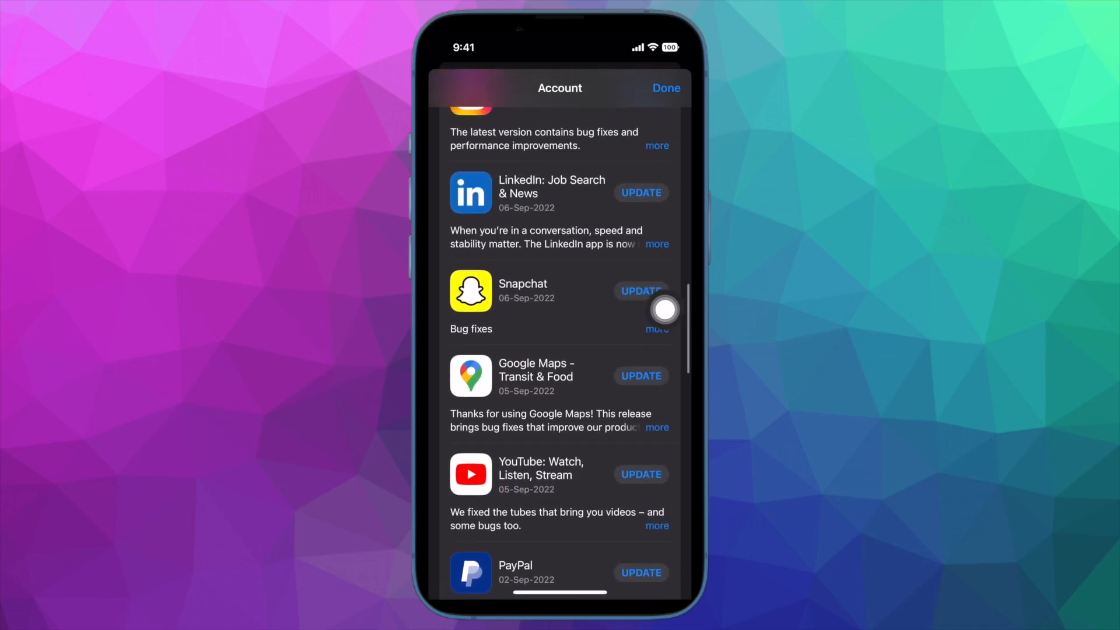
scroll("down", 3)
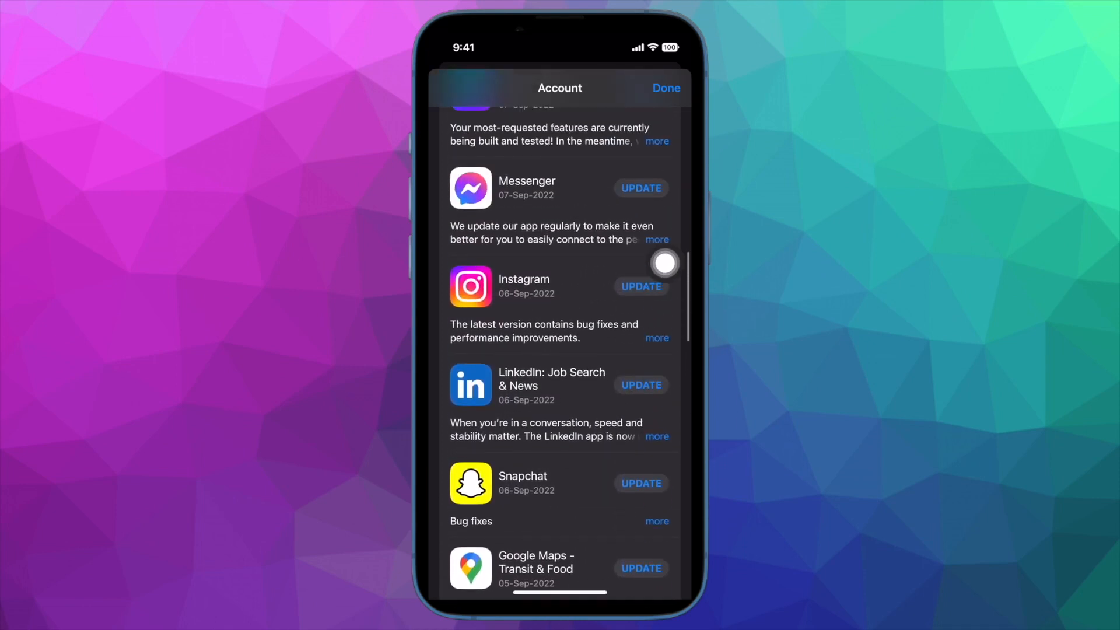
scroll("down", 3)
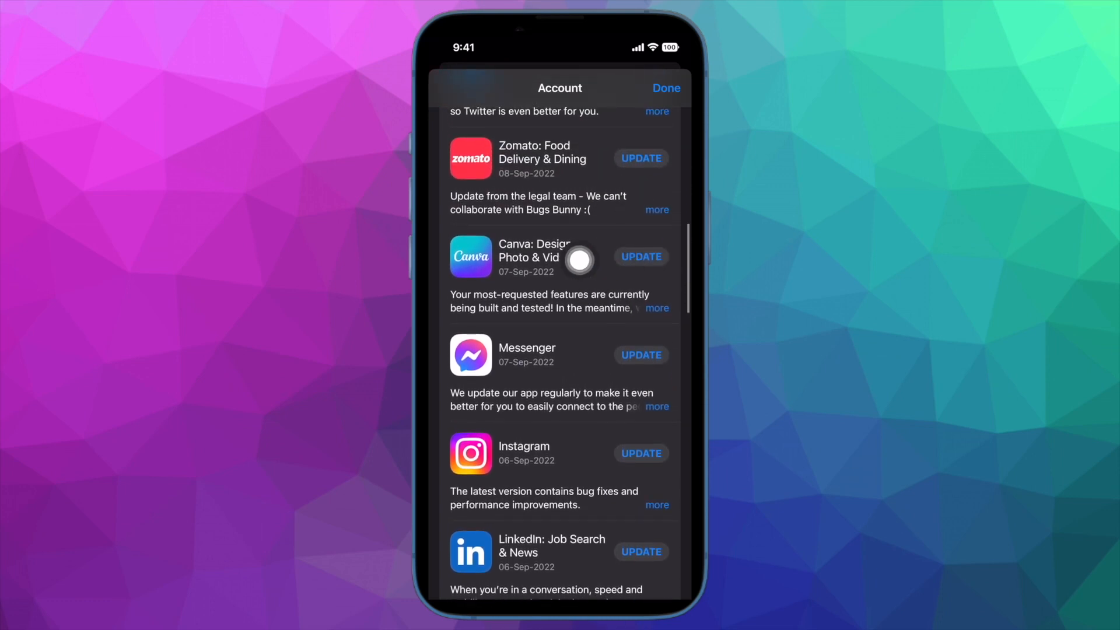
scroll("down", 3)
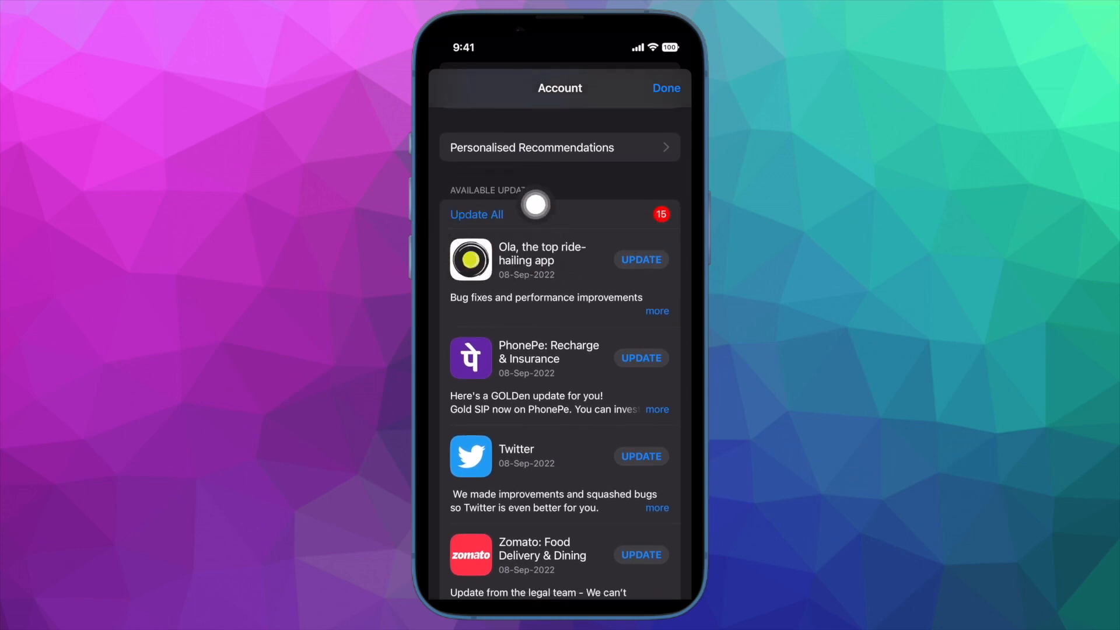
scroll("down", 3)
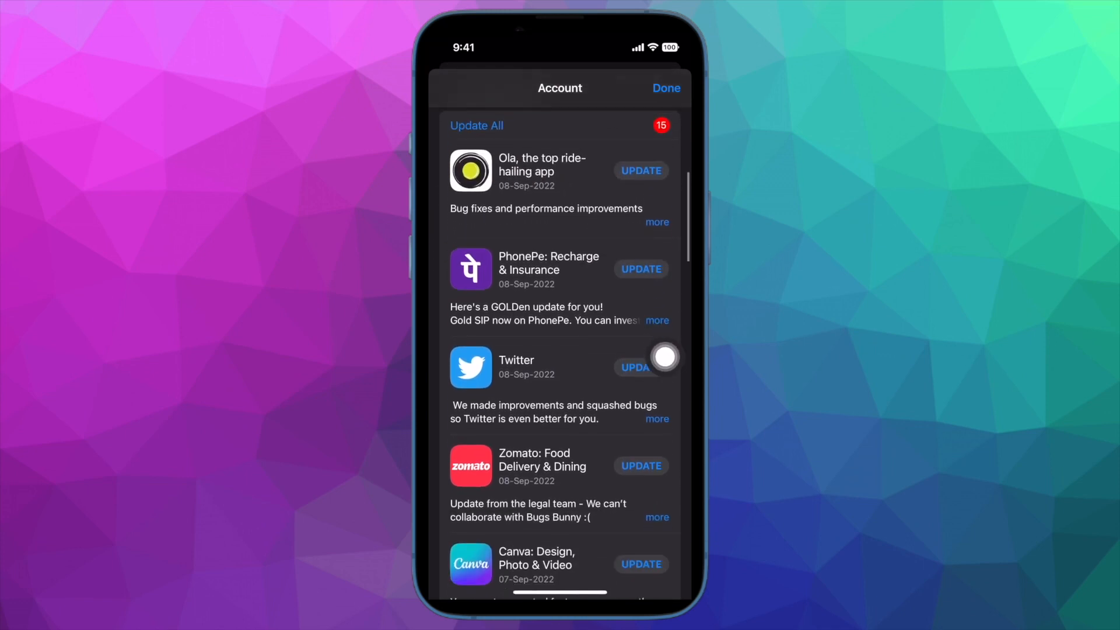
scroll("down", 3)
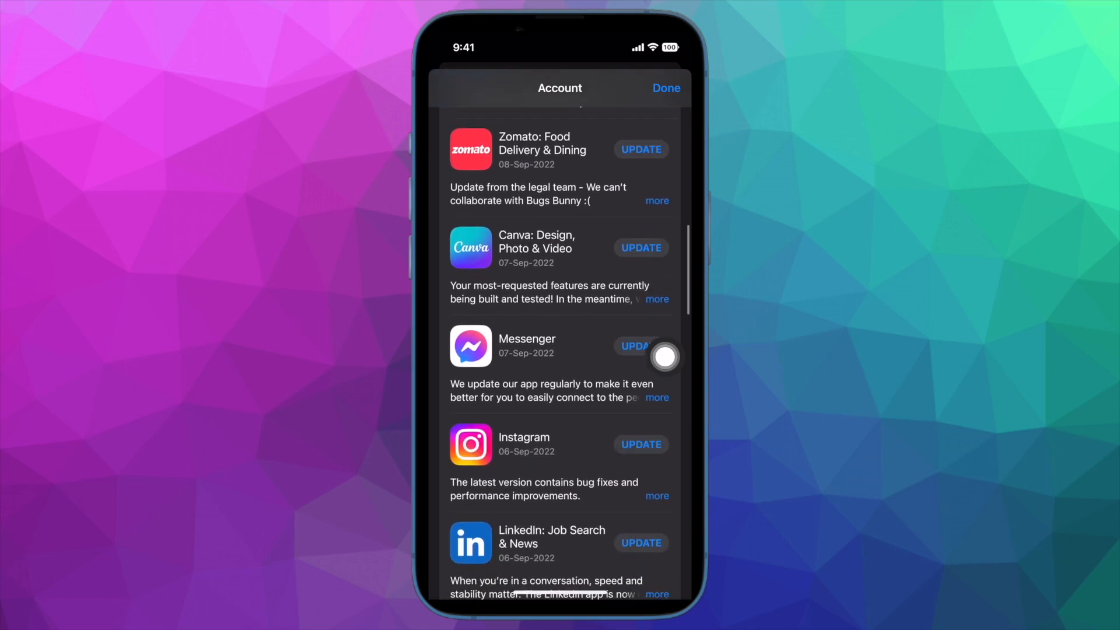
scroll("down", 3)
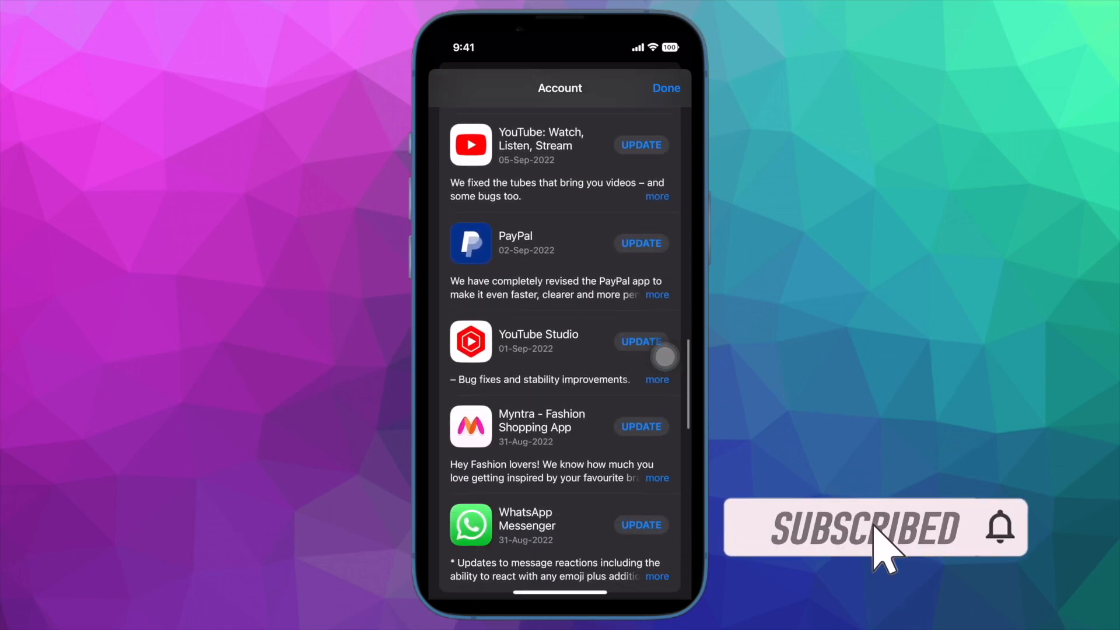
Dismiss the Account sheet with Done and browse down Today to 'Top apps this week'
left_click(665, 88)
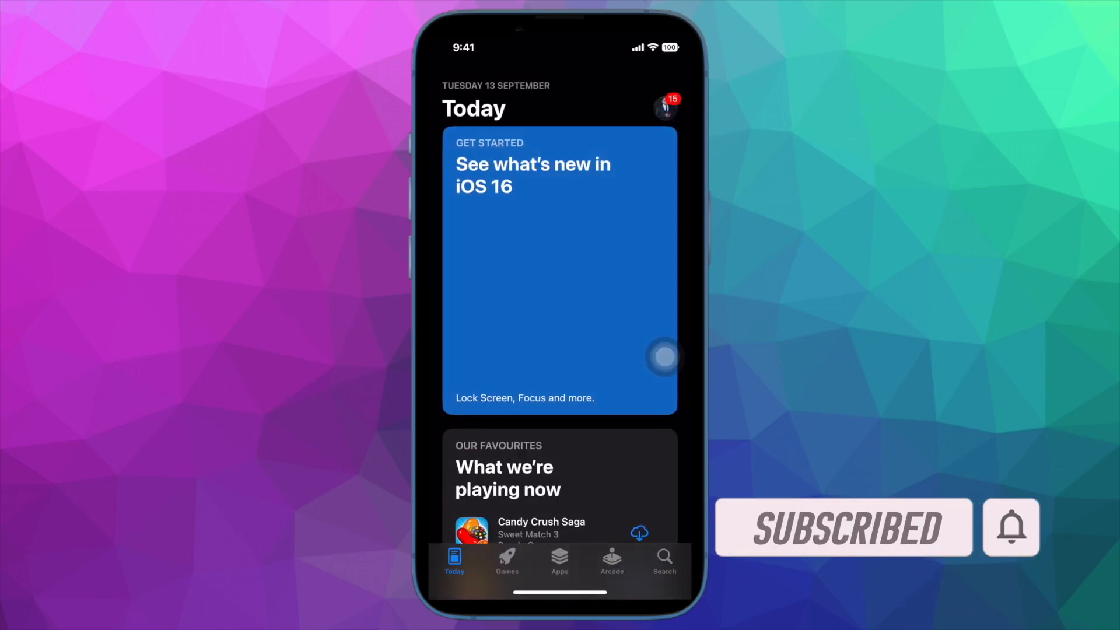
scroll("down", 3)
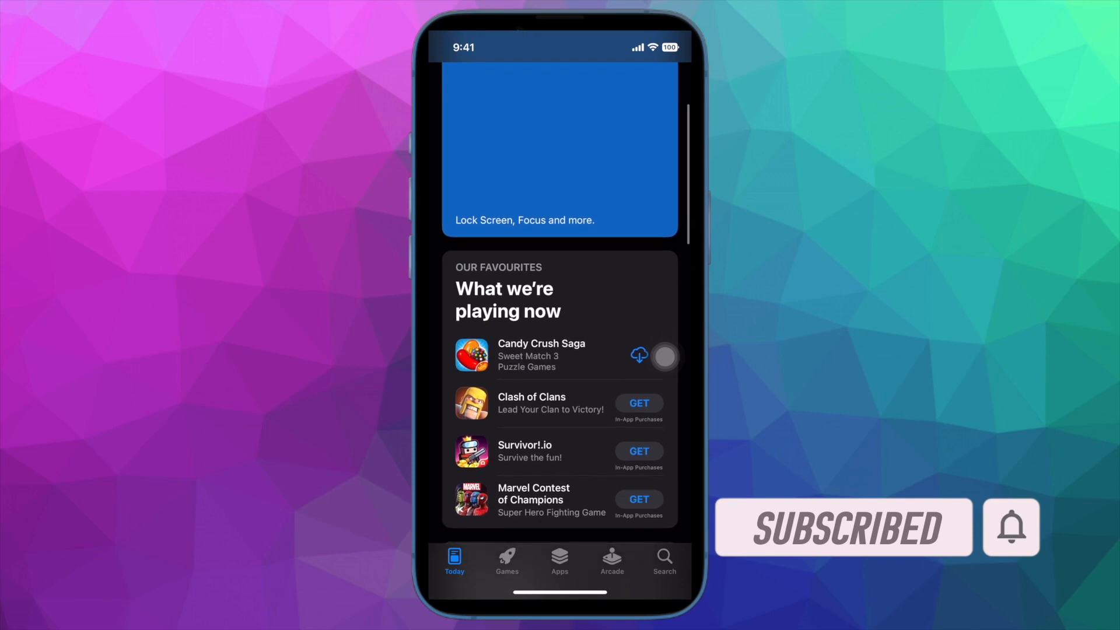
scroll("down", 3)
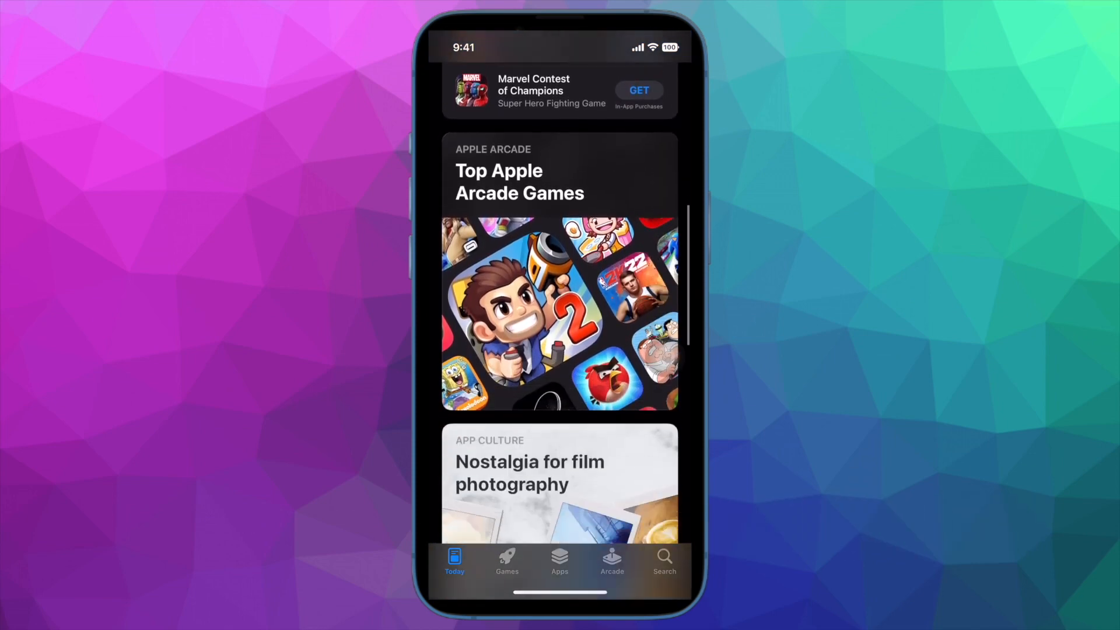
scroll("down", 3)
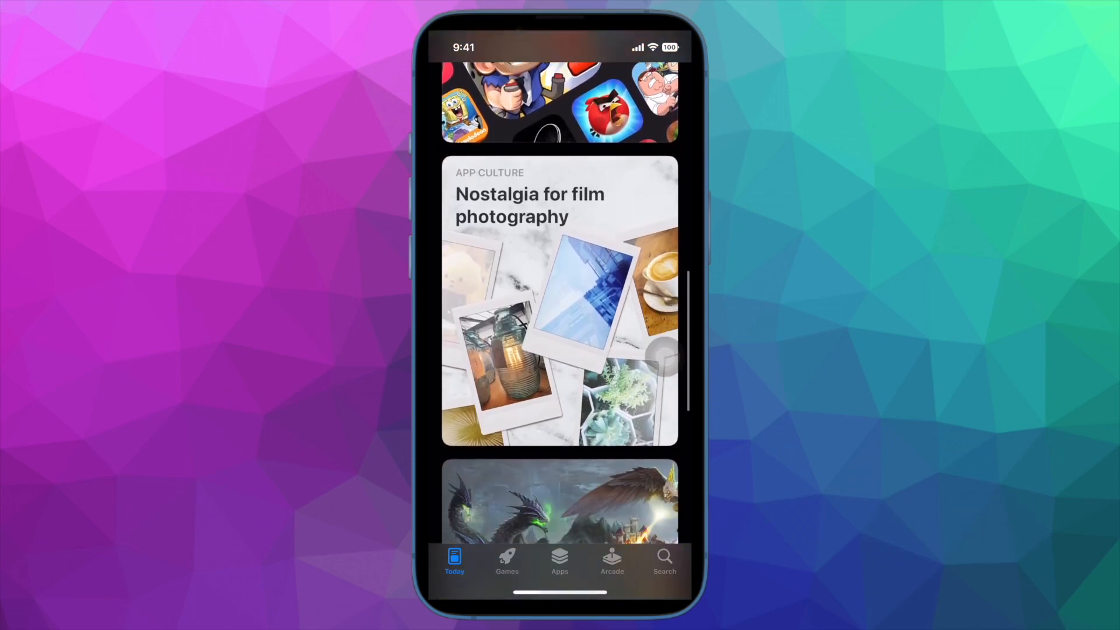
scroll("down", 3)
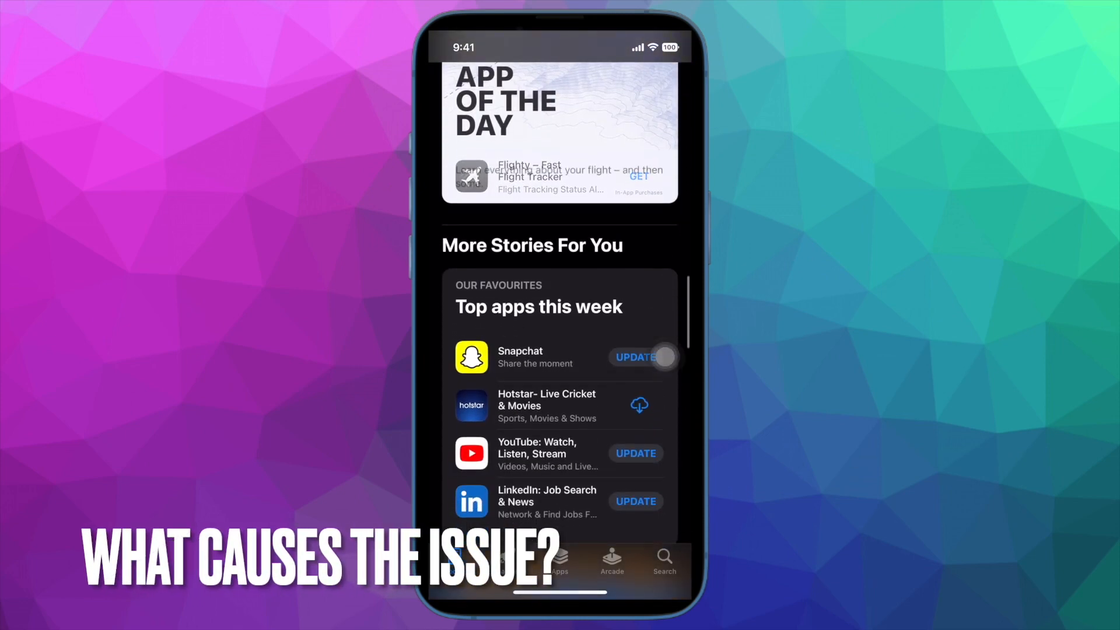
scroll("down", 3)
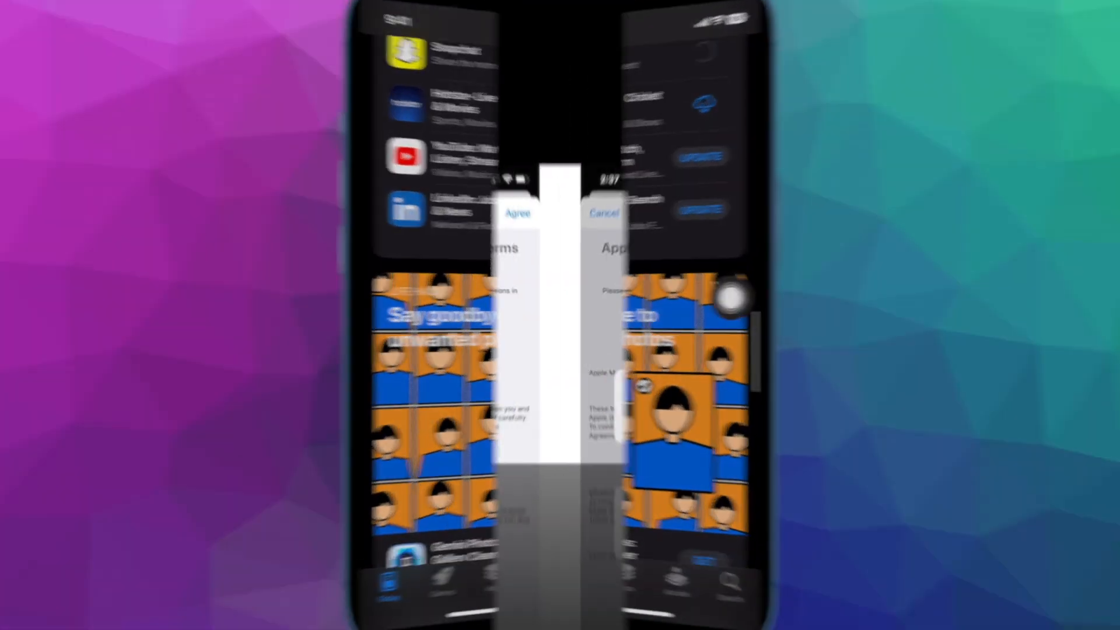
Continue far down the Today stories before heading to the Home Screen's Utilities folder
left_click(1018, 100)
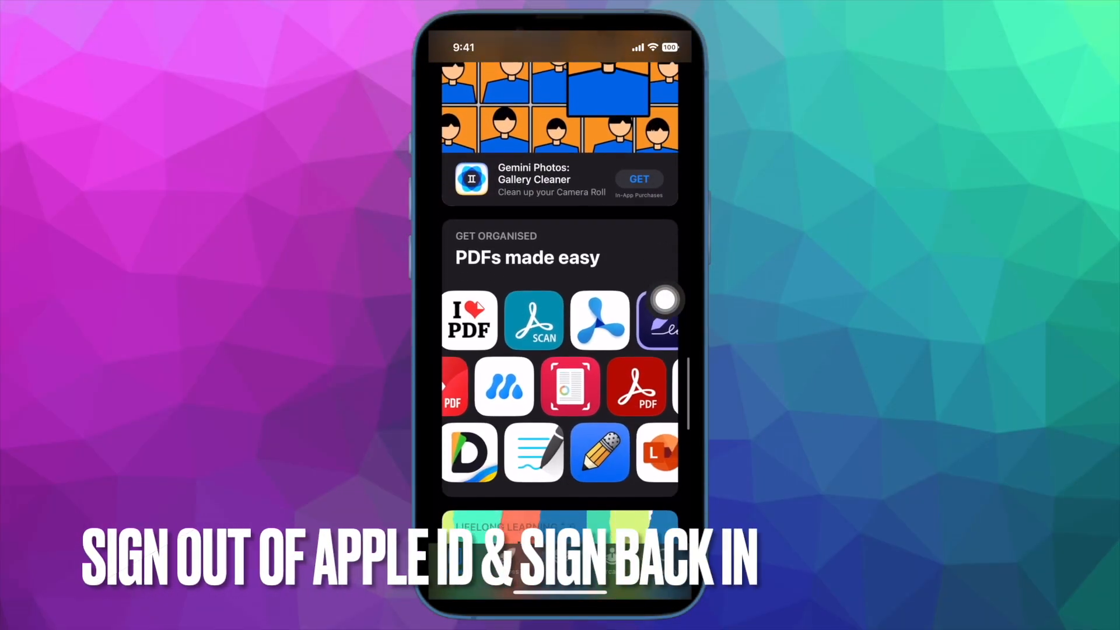
scroll("down", 3)
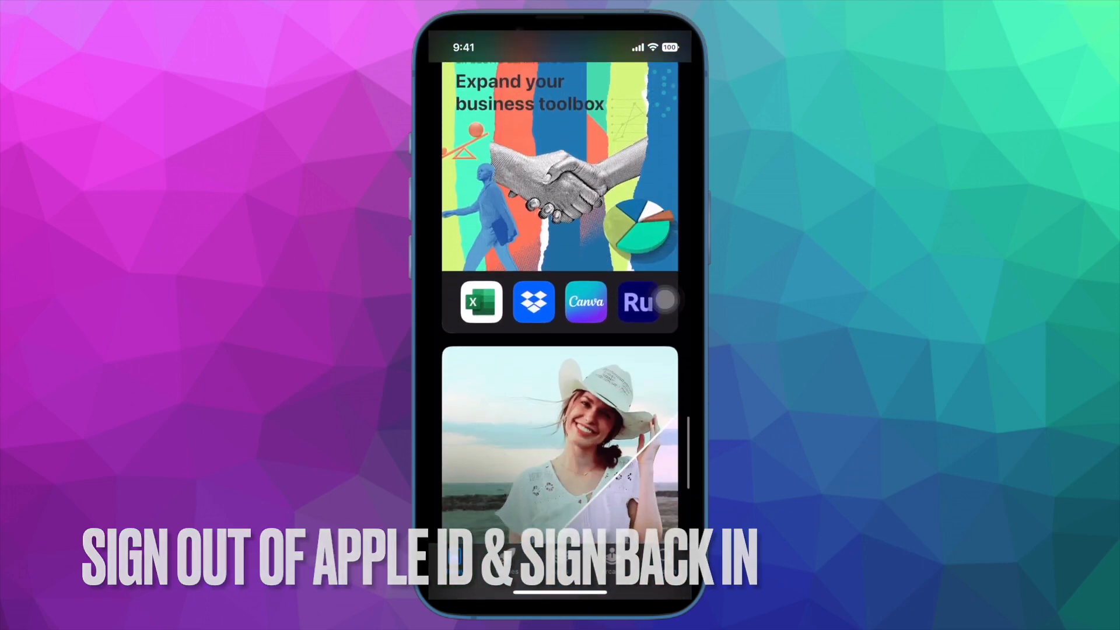
scroll("down", 3)
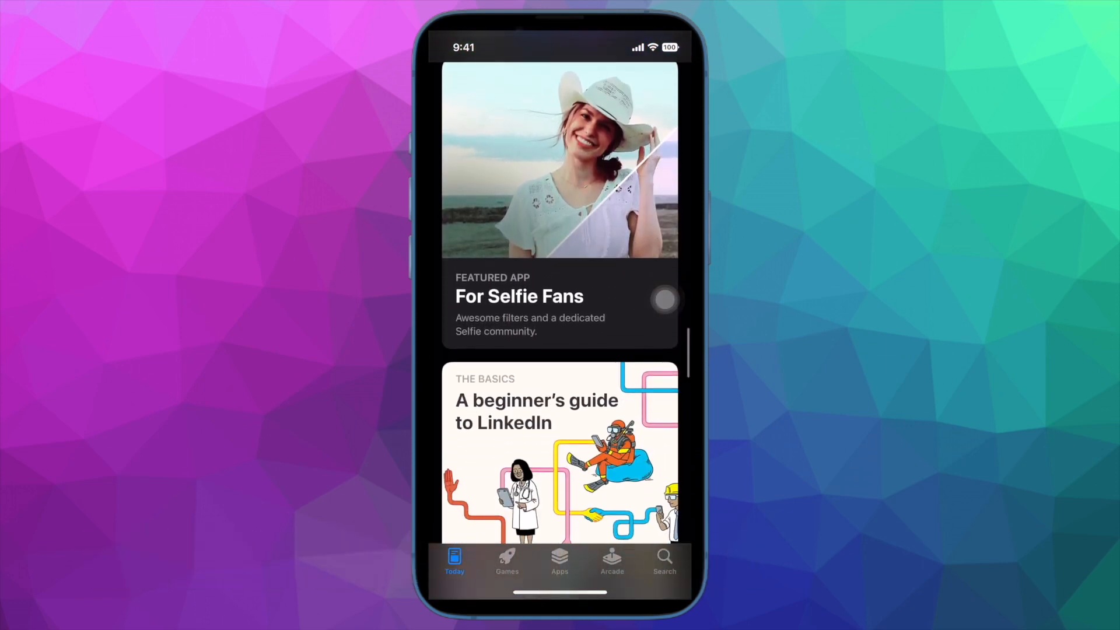
scroll("down", 3)
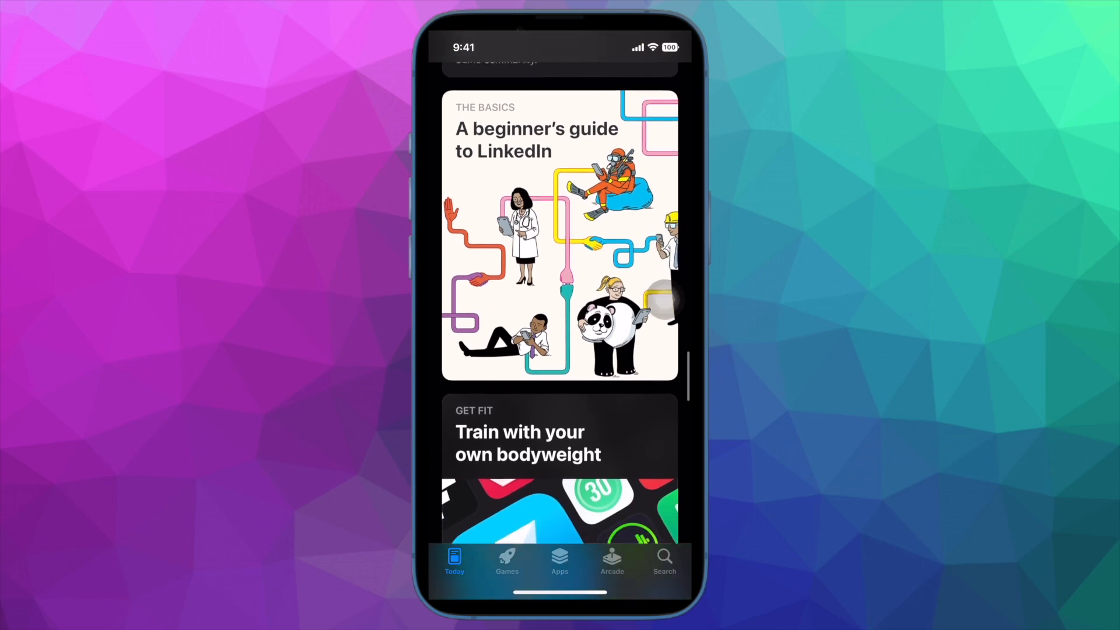
scroll("down", 3)
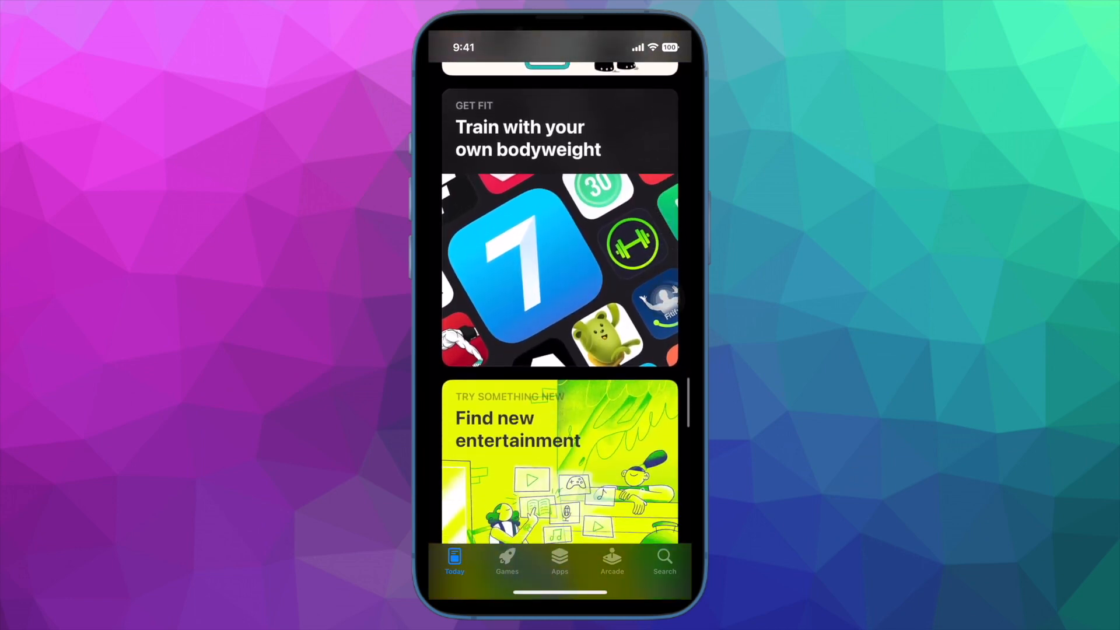
scroll("down", 3)
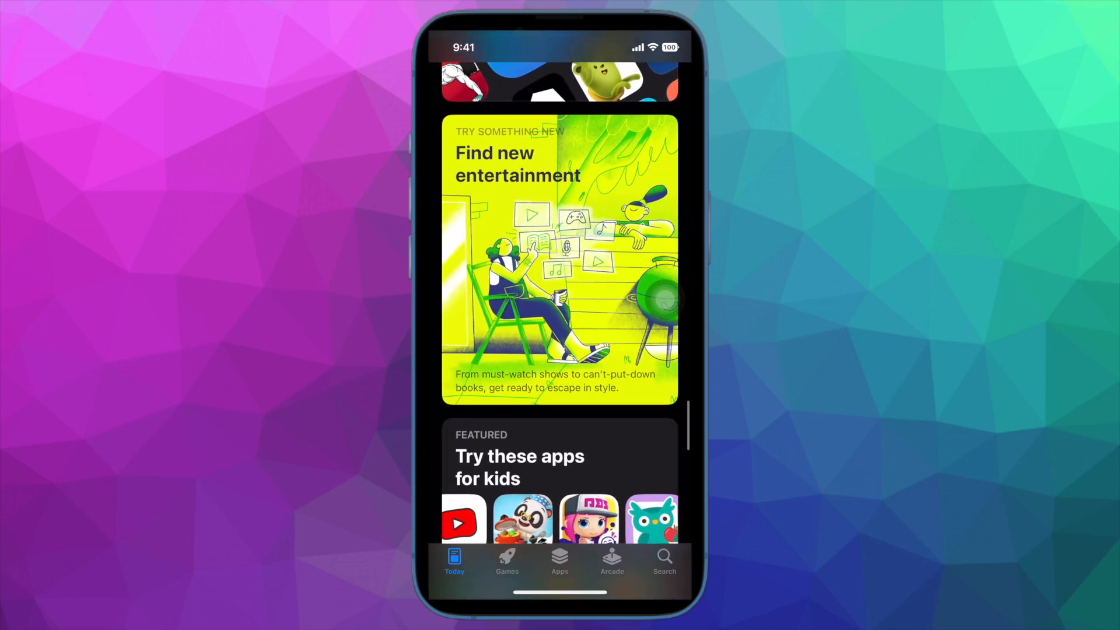
scroll("down", 3)
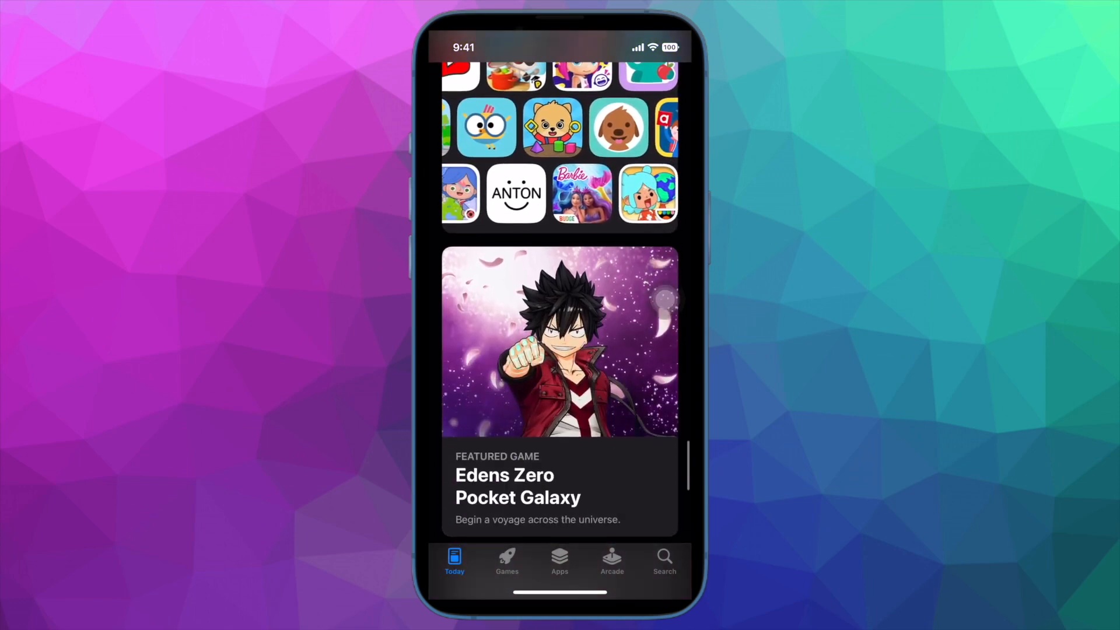
scroll("down", 3)
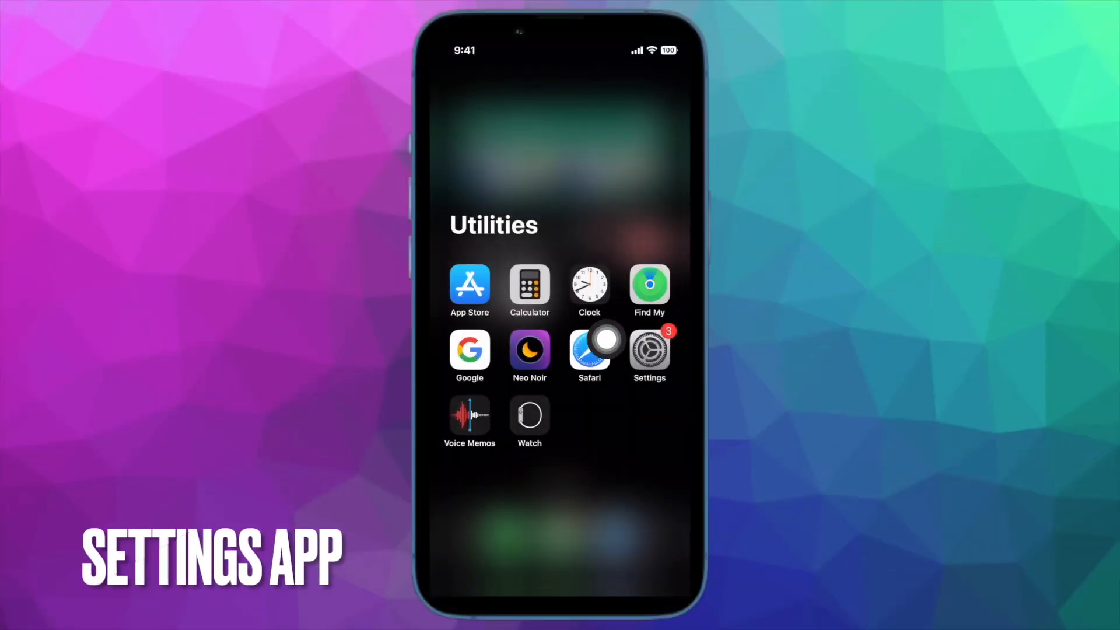
Launch Settings and enter the Apple ID account settings on the way to Screen Time
left_click(649, 350)
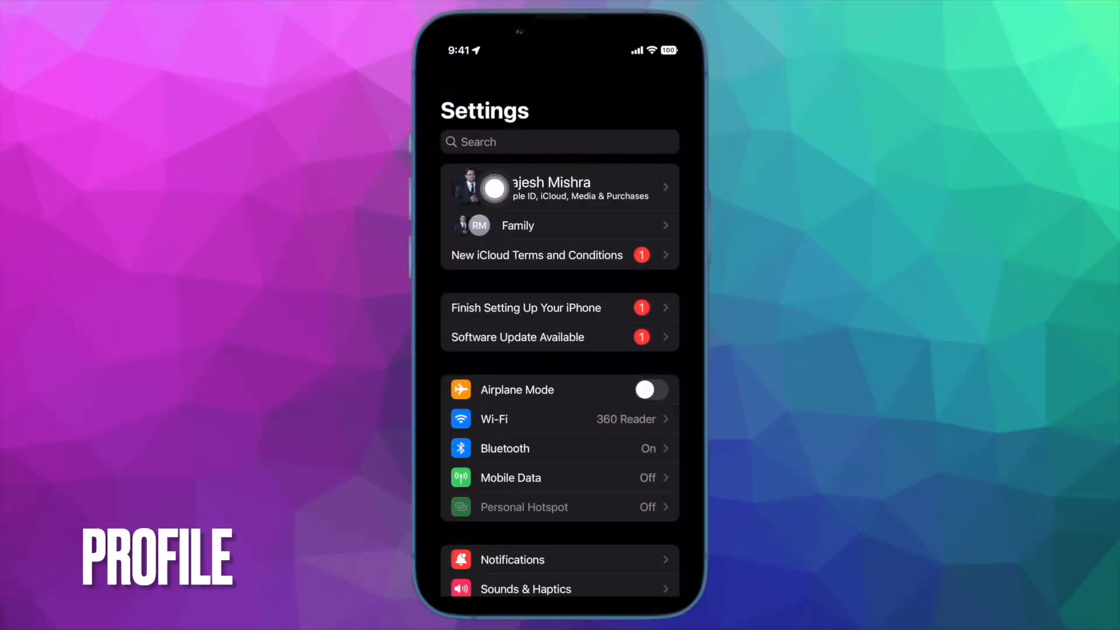
left_click(559, 189)
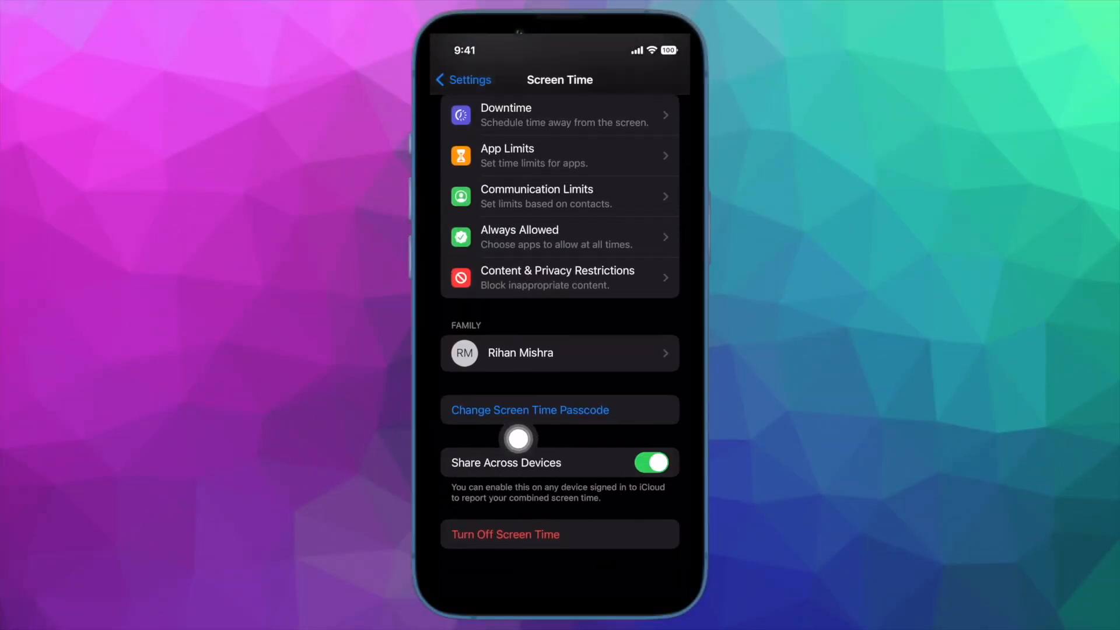
mouse_move(557, 523)
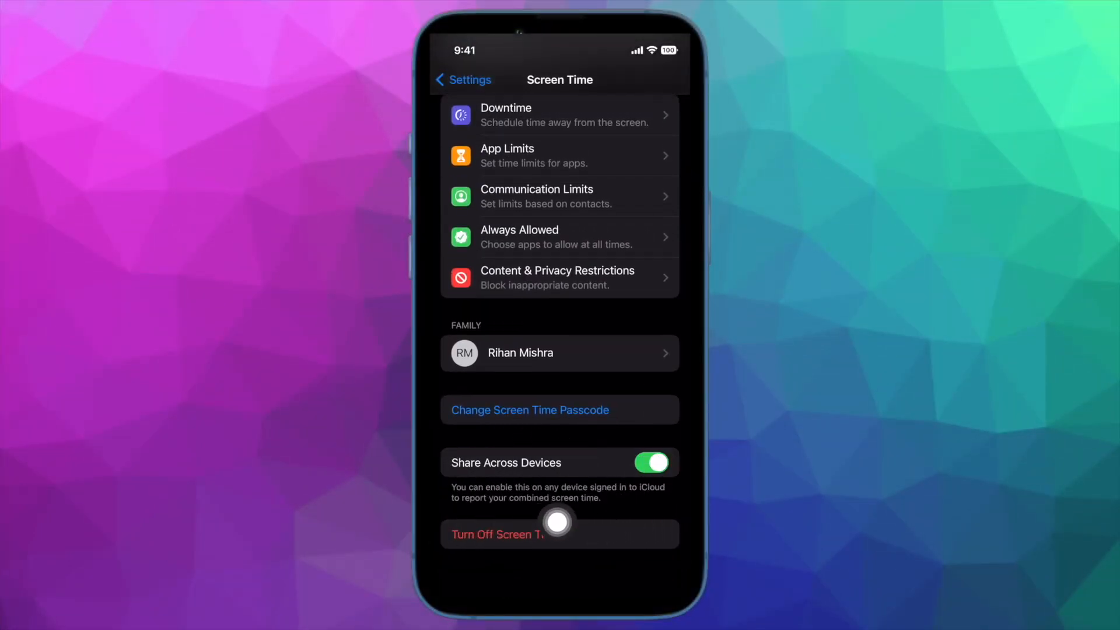
mouse_move(663, 511)
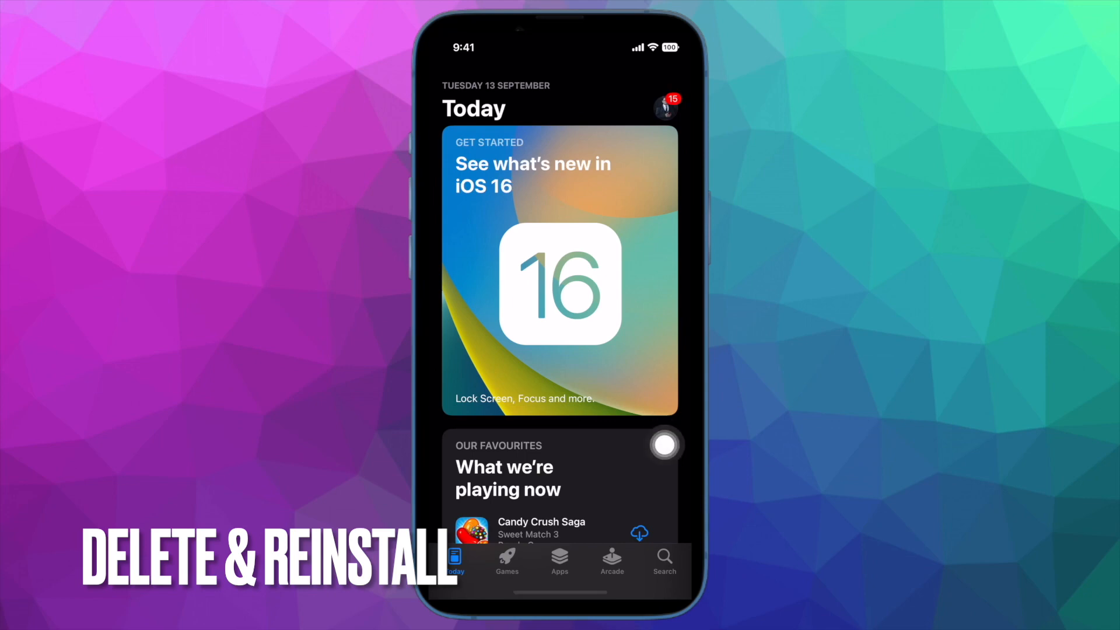
Bring up the YT Studio icon's quick actions and choose Remove App
scroll("down", 3)
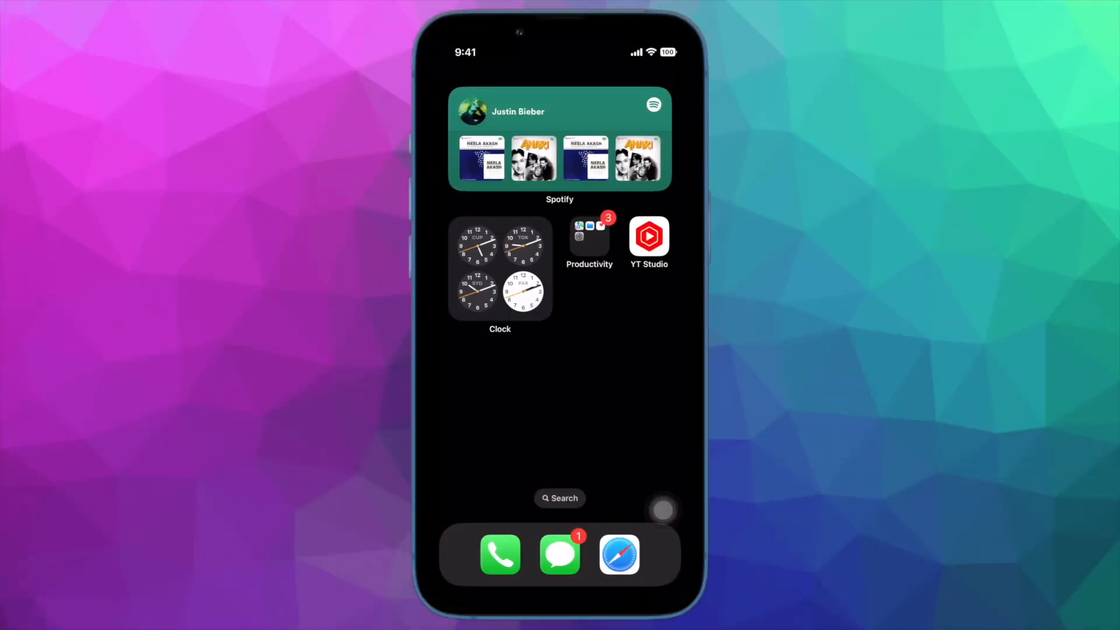
left_click(649, 235)
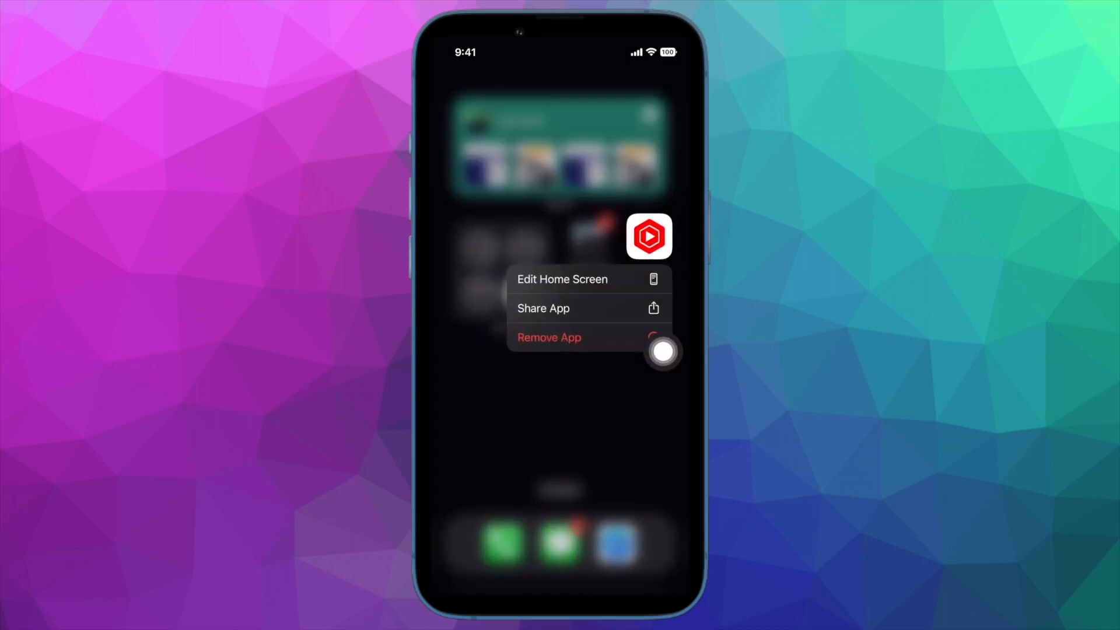
left_click(548, 336)
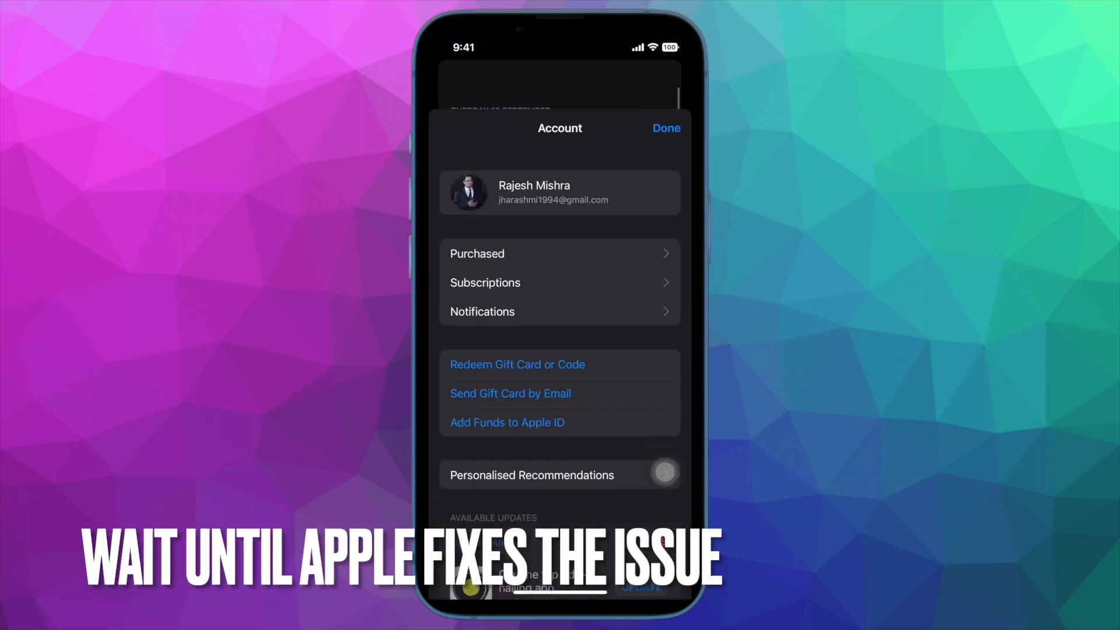
scroll("down", 3)
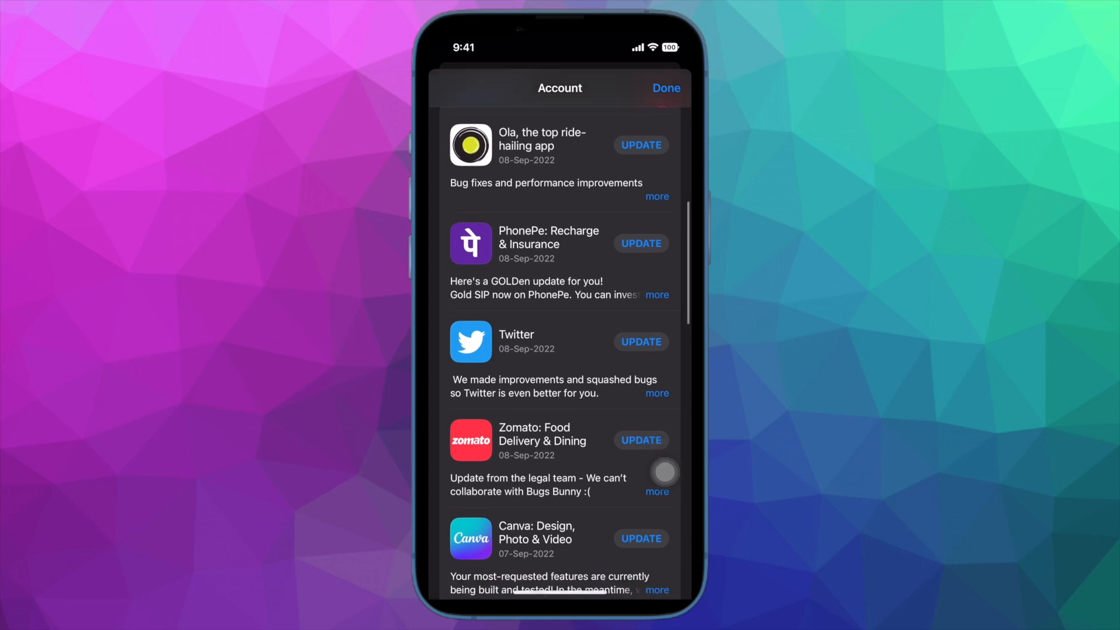
scroll("down", 3)
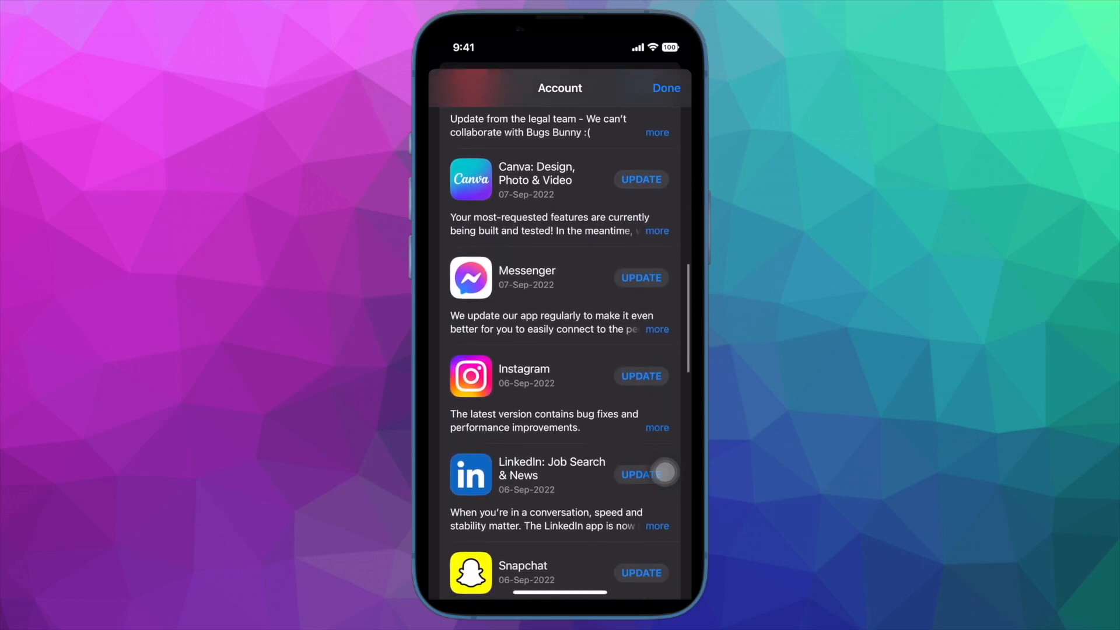
scroll("down", 3)
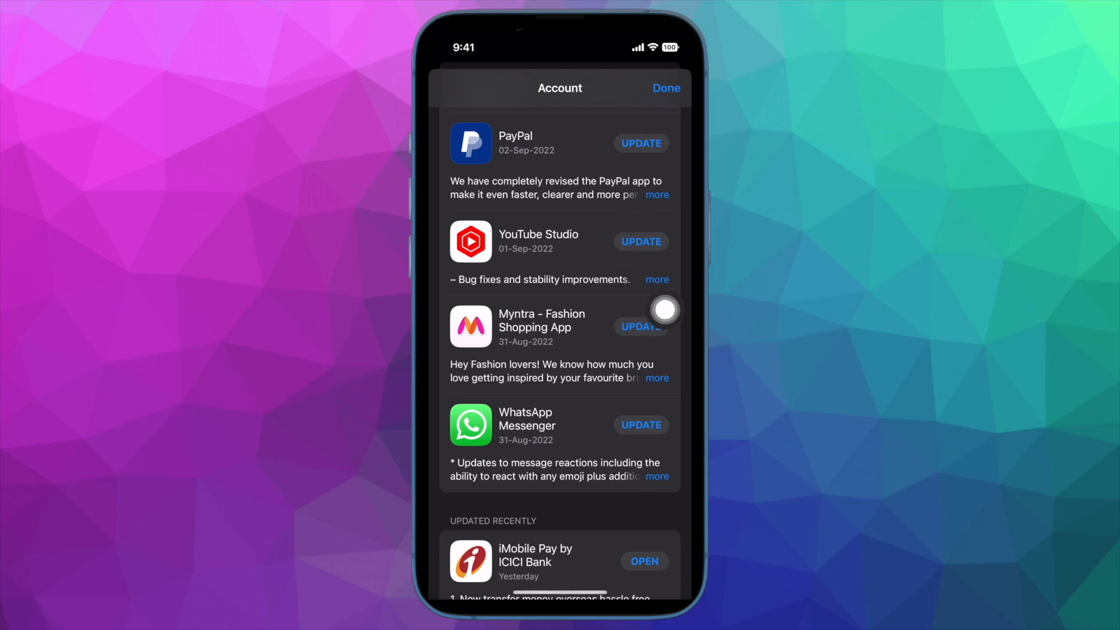
scroll("down", 3)
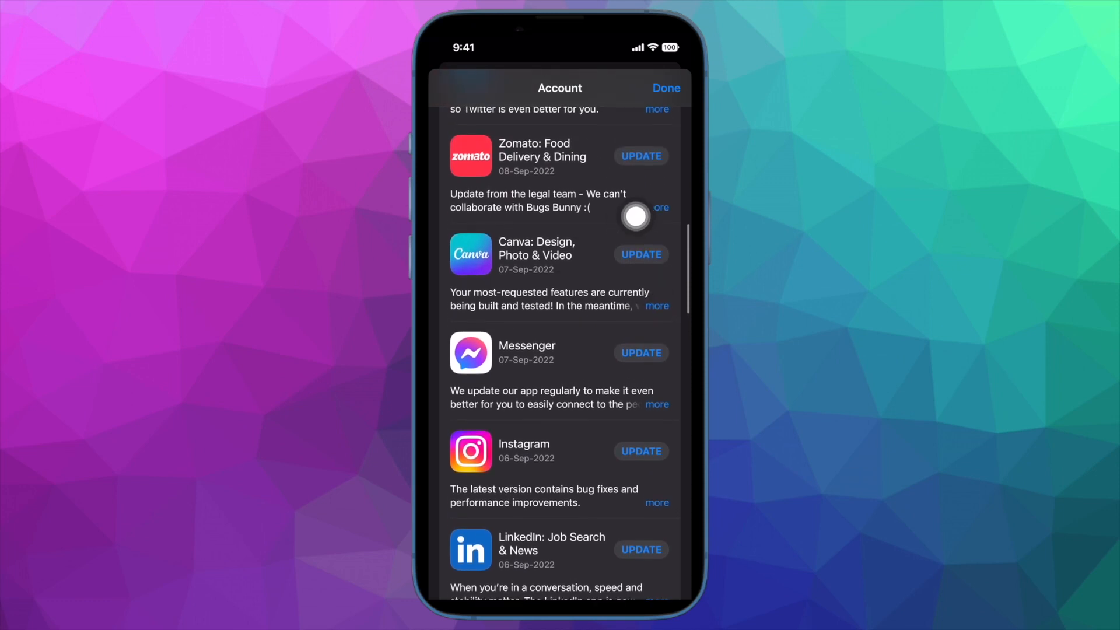
scroll("down", 3)
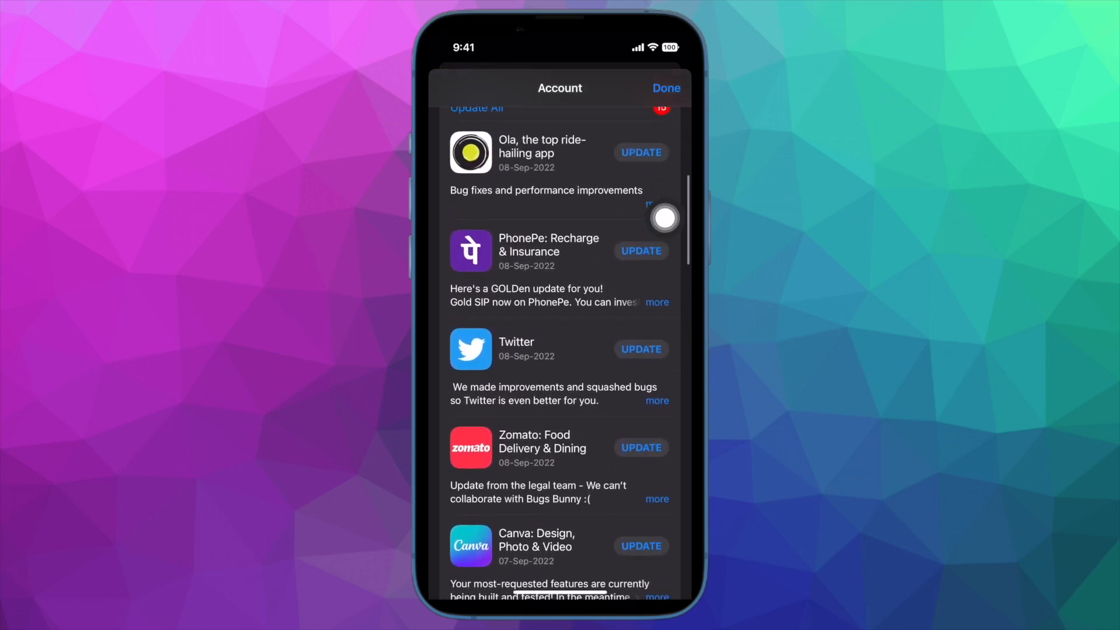
scroll("down", 3)
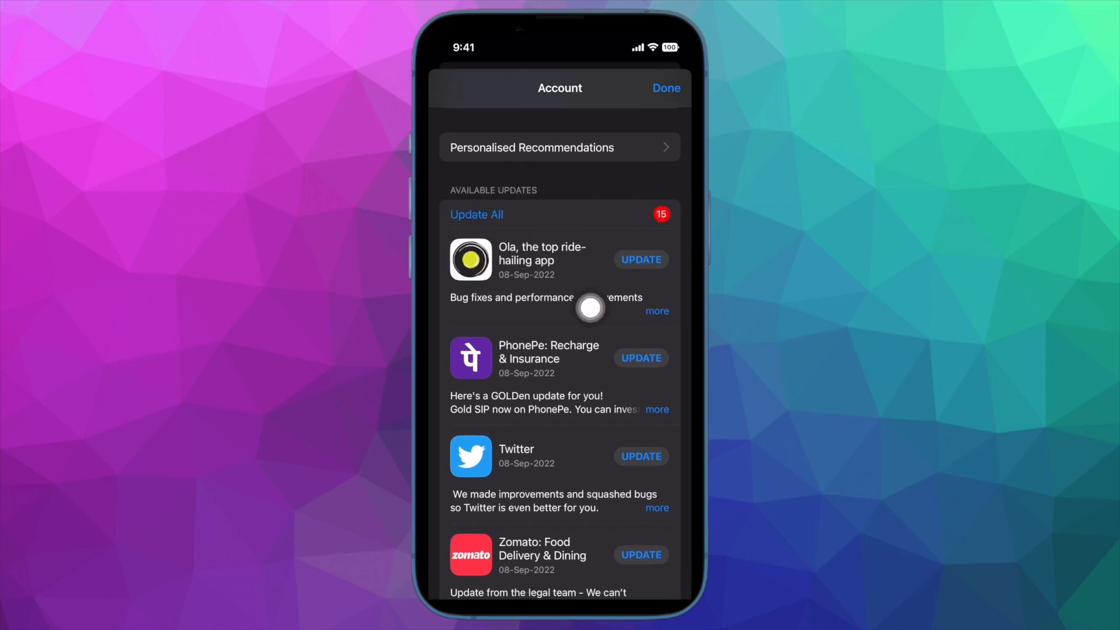
scroll("down", 3)
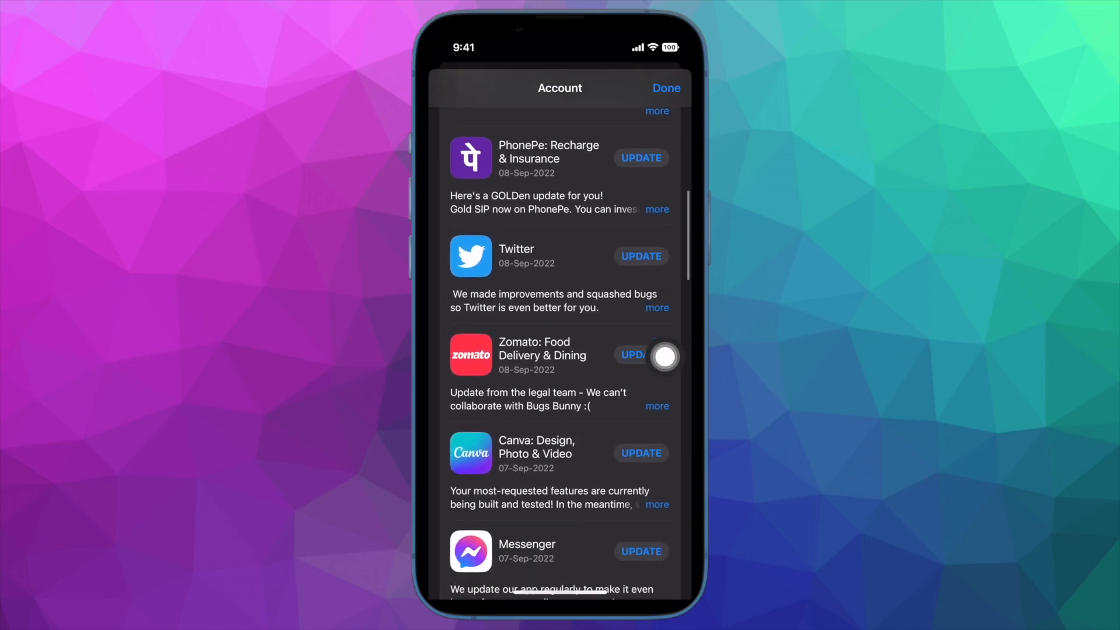
scroll("down", 3)
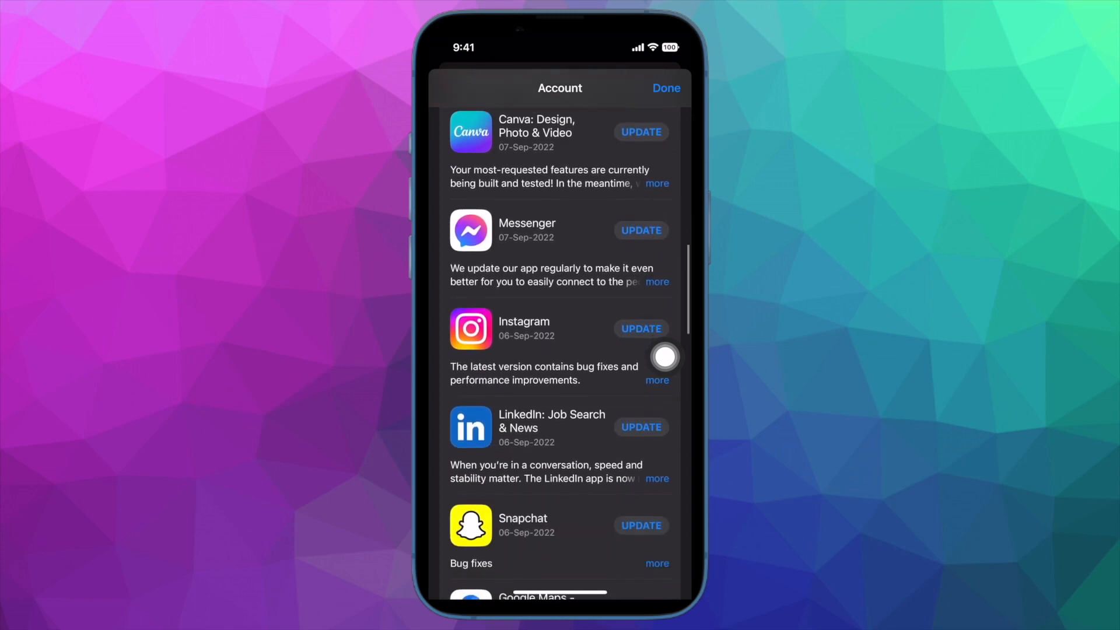